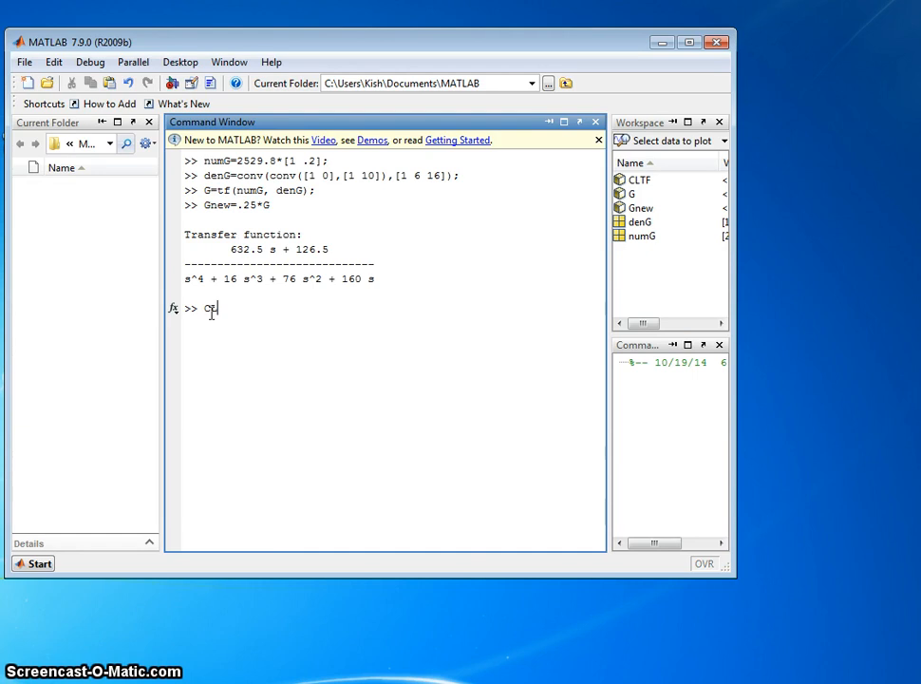
# Create CLTF as the unity-feedback closed loop of Gnew with feedback(Gnew,1).
pyautogui.write('CLTF=')
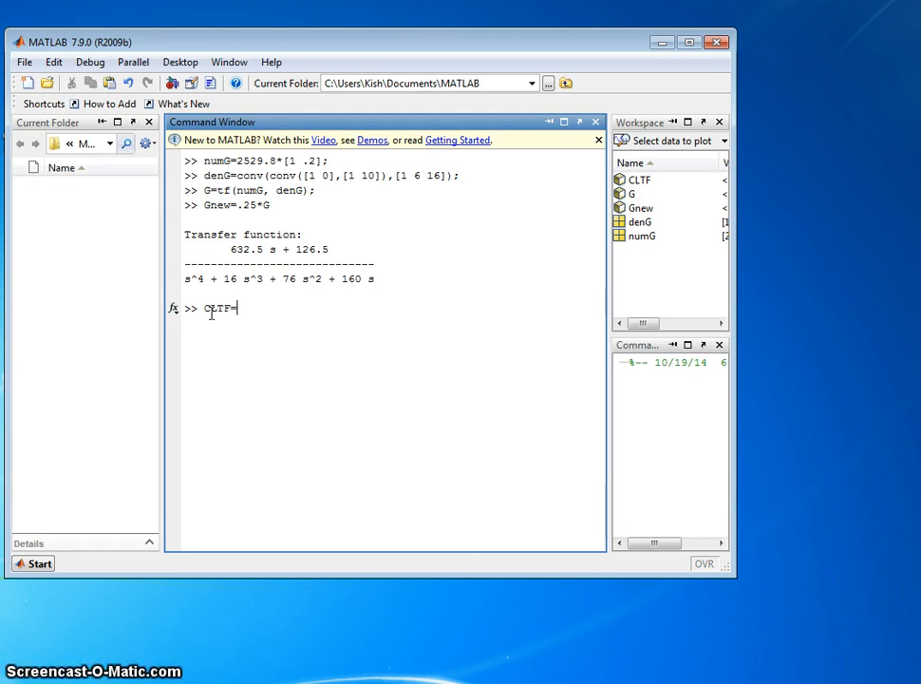
pyautogui.write('feedb')
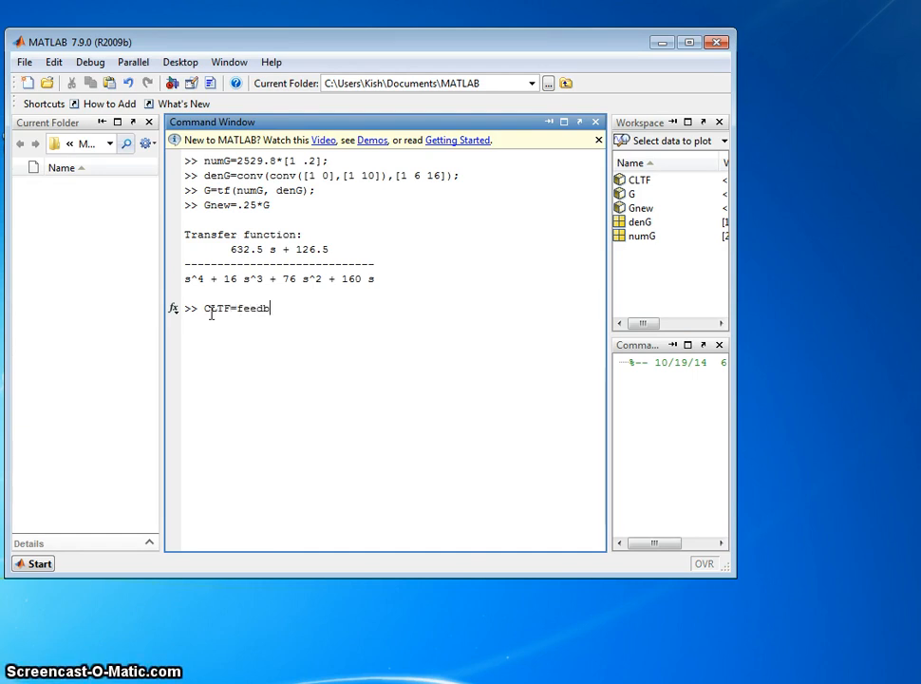
pyautogui.write('ack(')
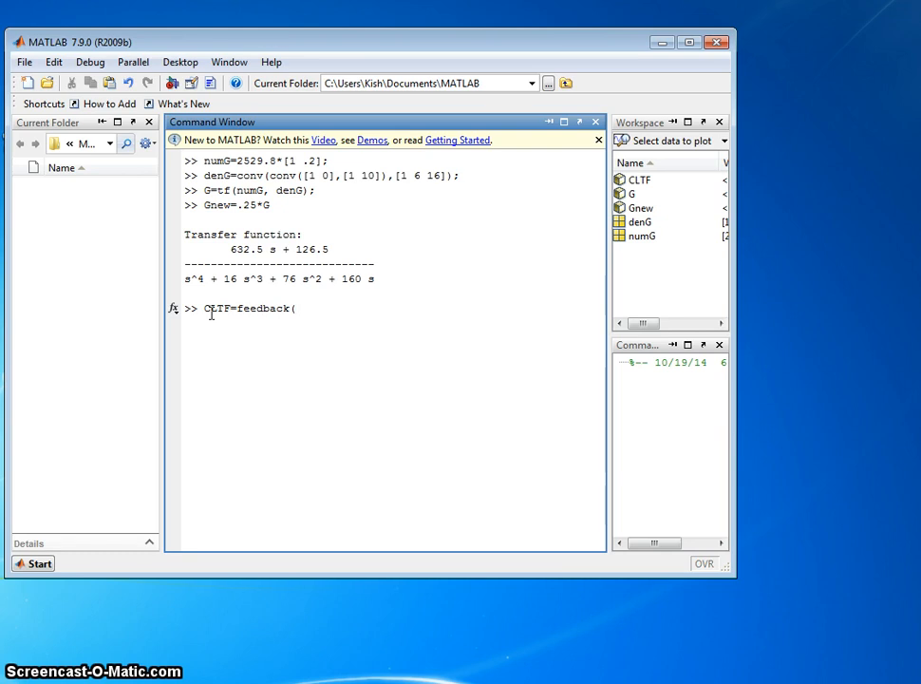
pyautogui.write('Gn')
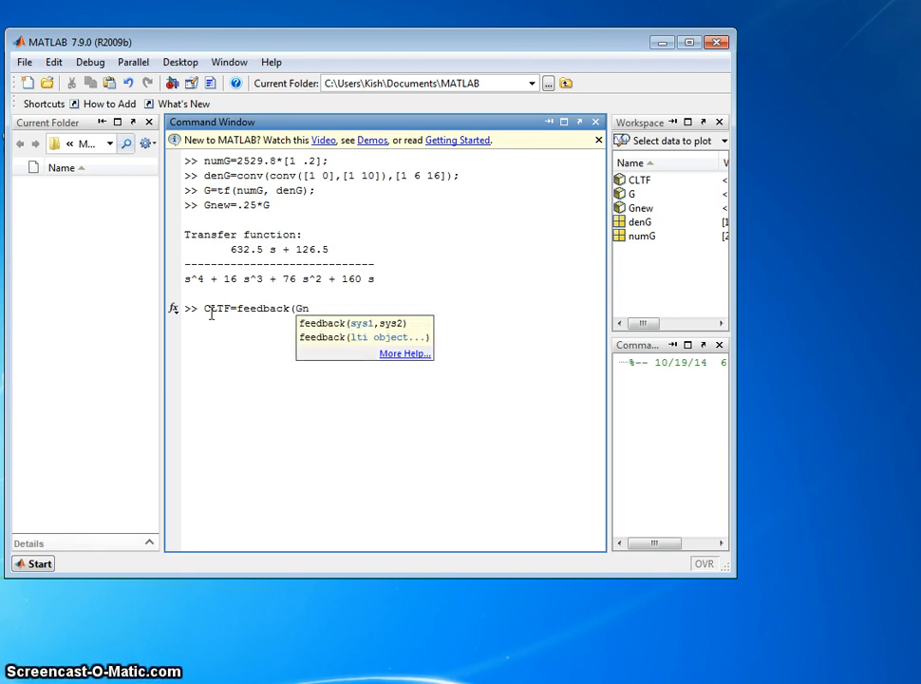
pyautogui.write('ew,1')
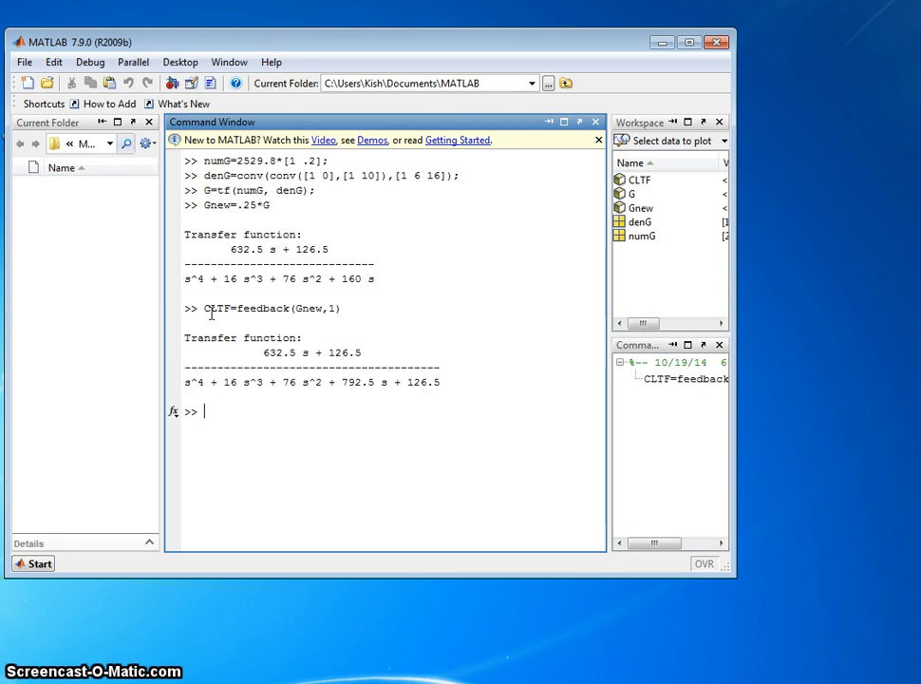
# Begin the bode(CLTF) command to plot the closed-loop frequency response.
pyautogui.write('bode')
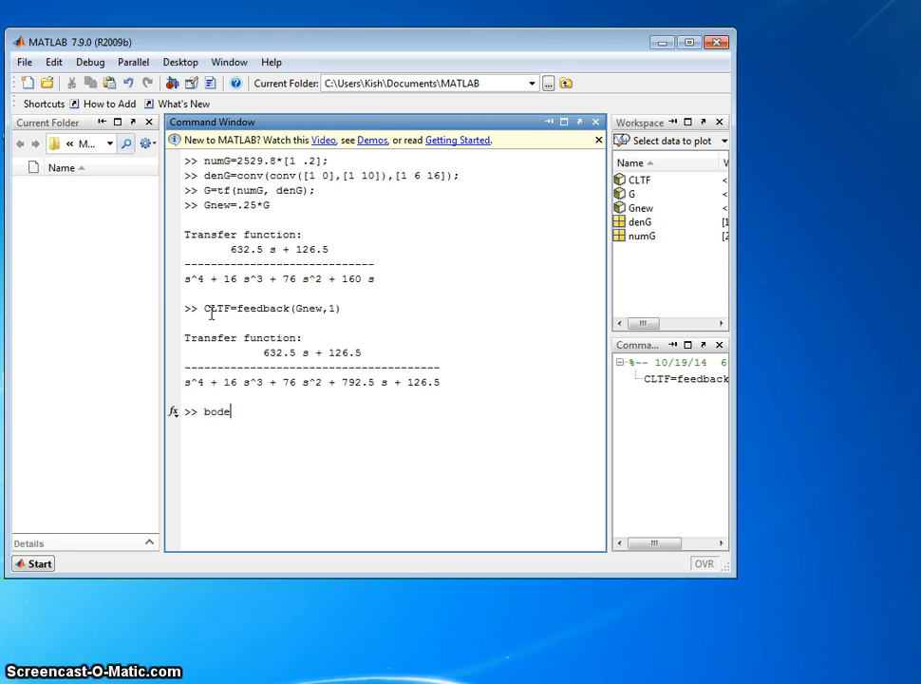
pyautogui.write('(C')
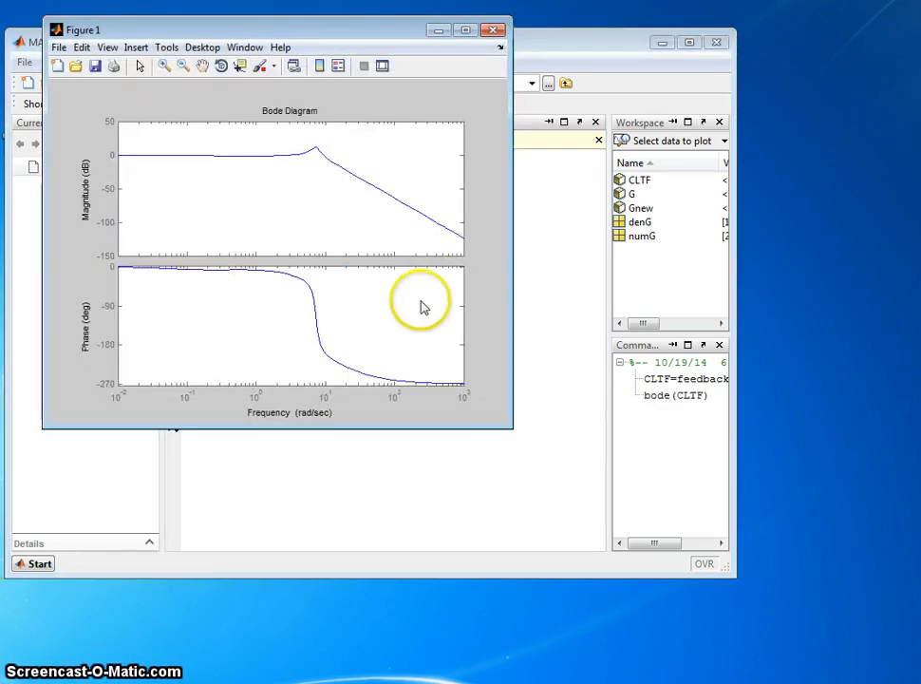
pyautogui.moveTo(509, 444)
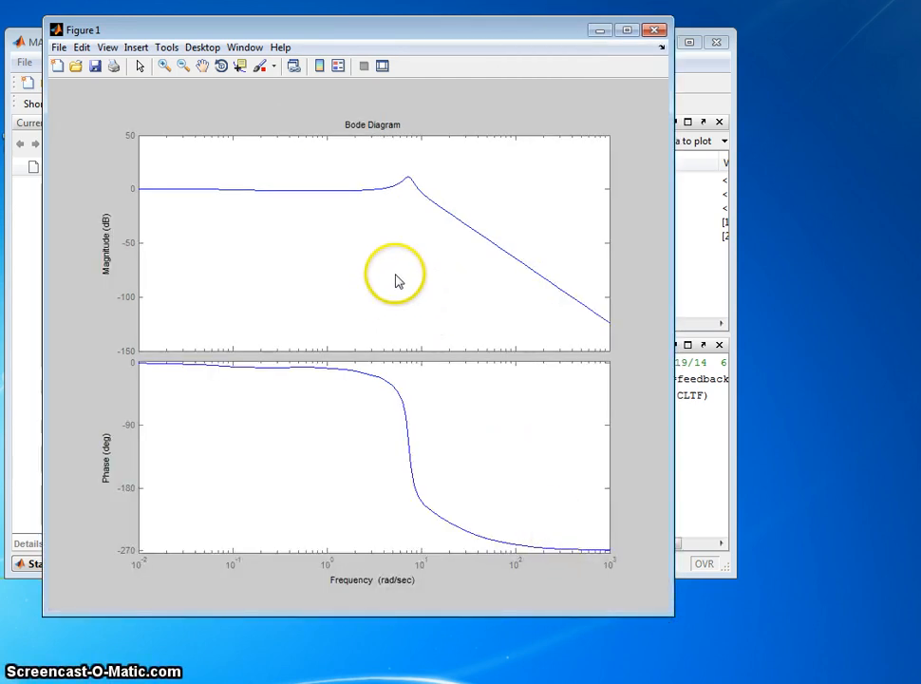
pyautogui.moveTo(342, 235)
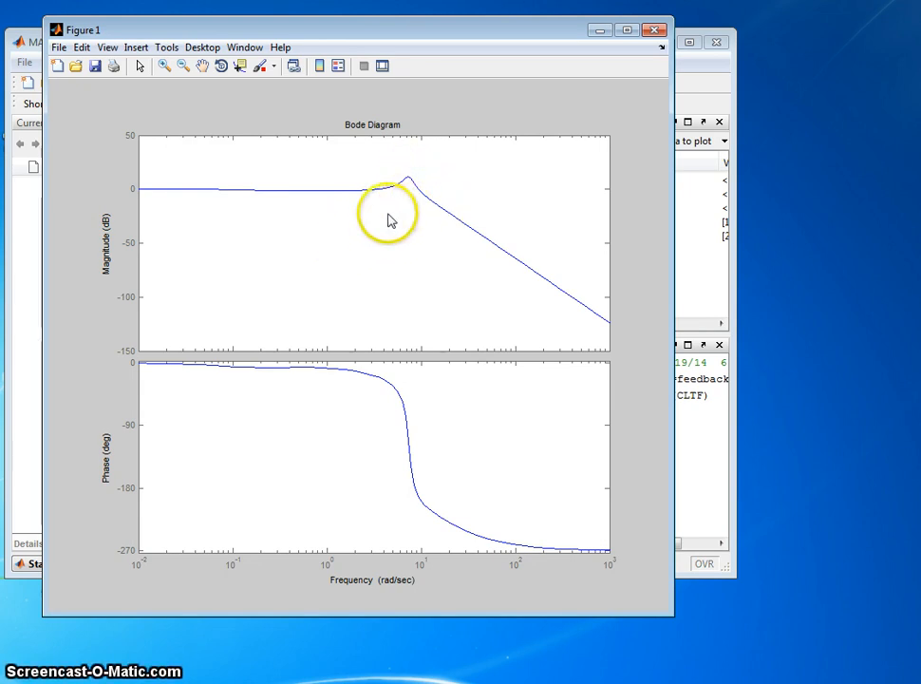
pyautogui.moveTo(312, 238)
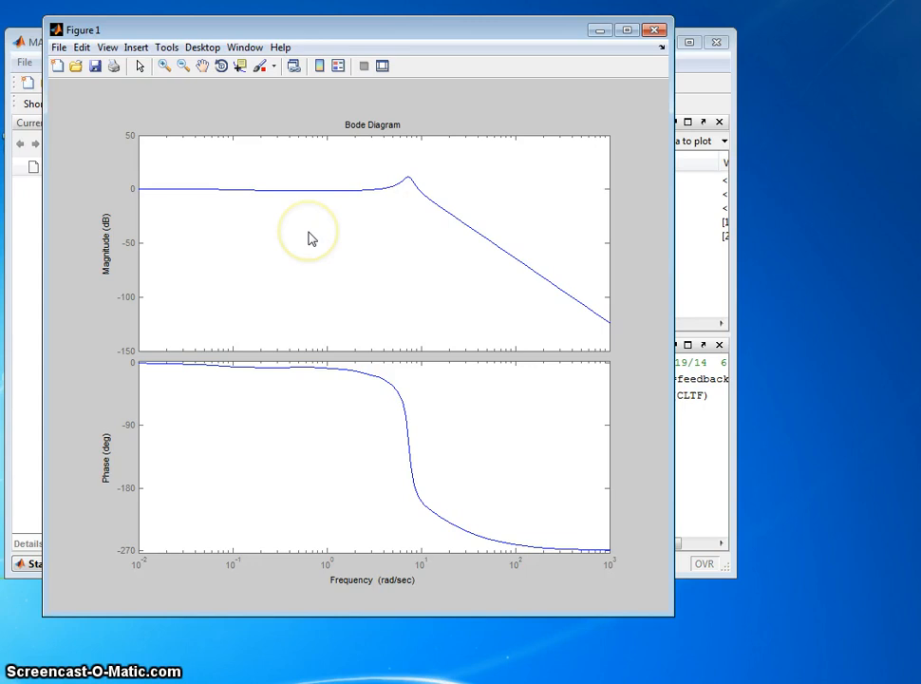
pyautogui.moveTo(192, 199)
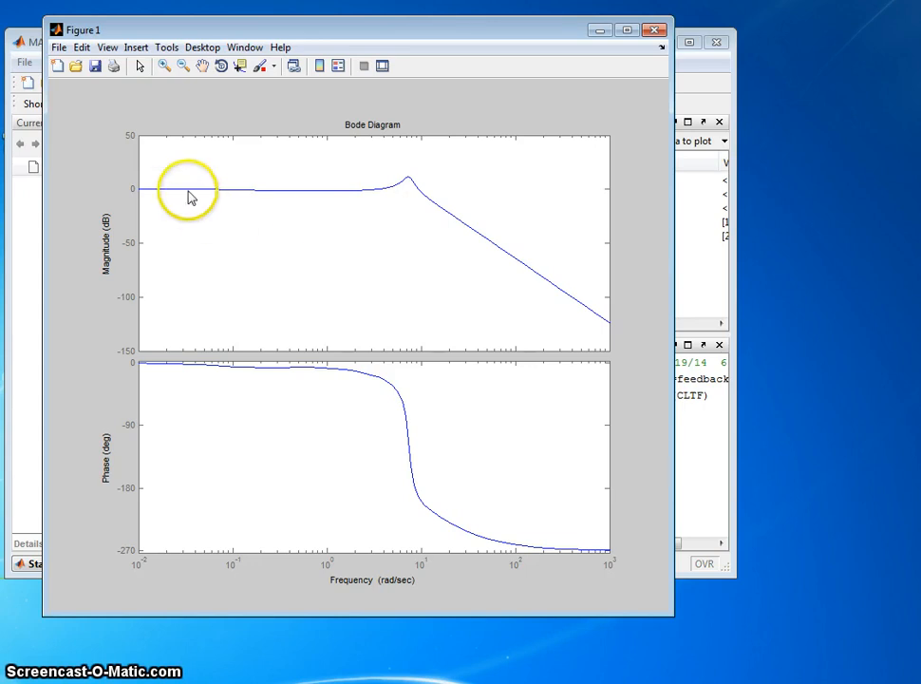
pyautogui.moveTo(150, 195)
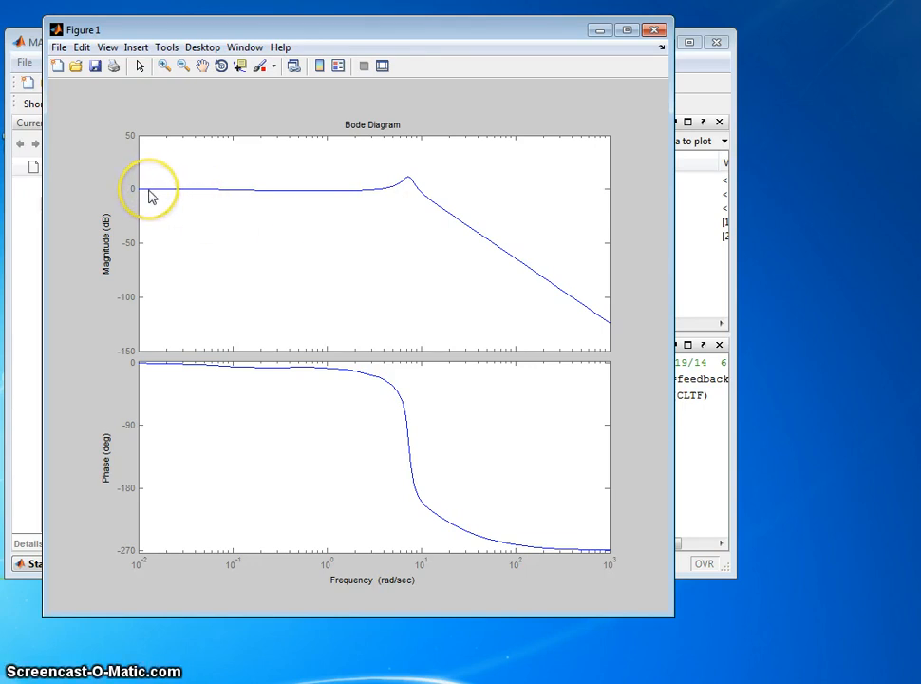
pyautogui.moveTo(177, 200)
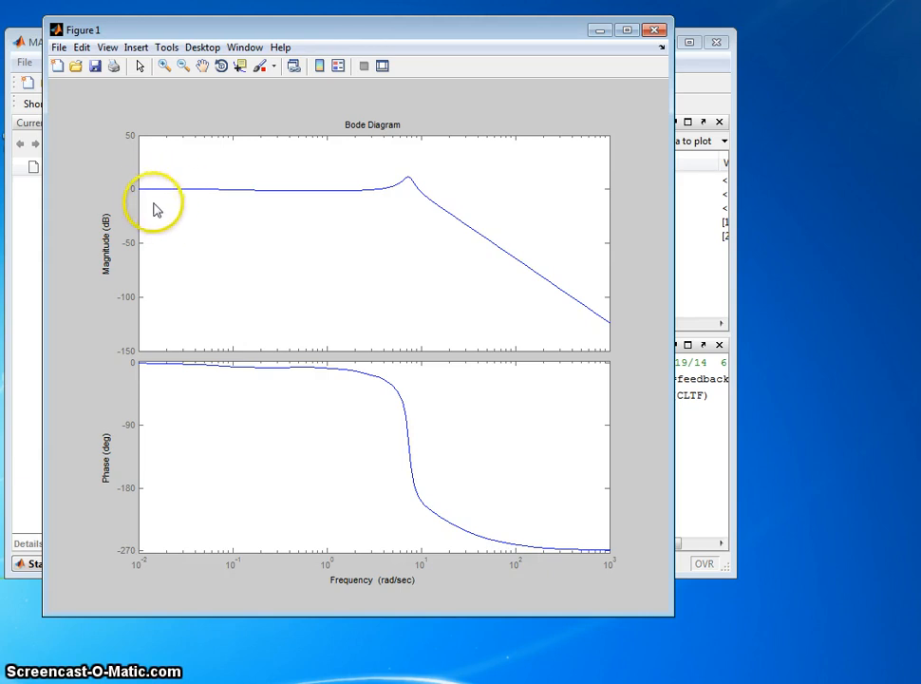
pyautogui.moveTo(156, 196)
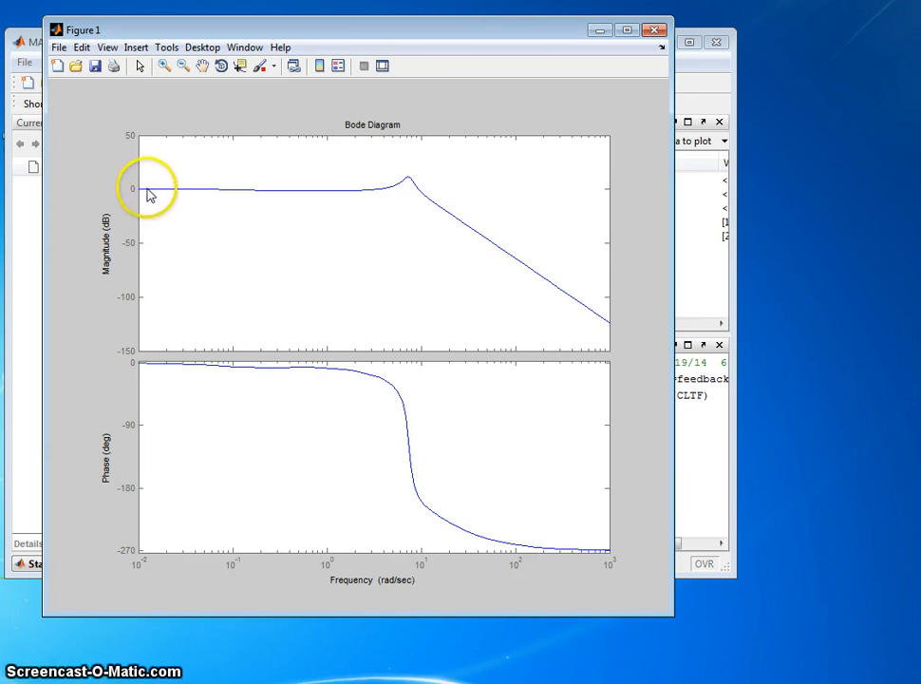
# Place a data tip on the magnitude curve and slide it toward higher frequencies.
pyautogui.click(143, 190)
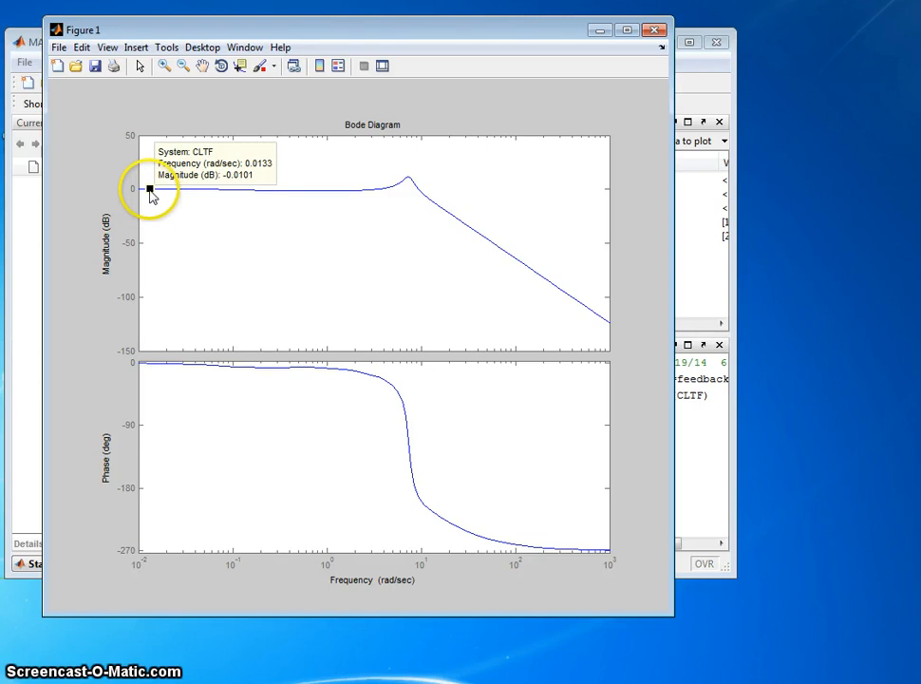
pyautogui.moveTo(148, 188); pyautogui.dragTo(217, 195)
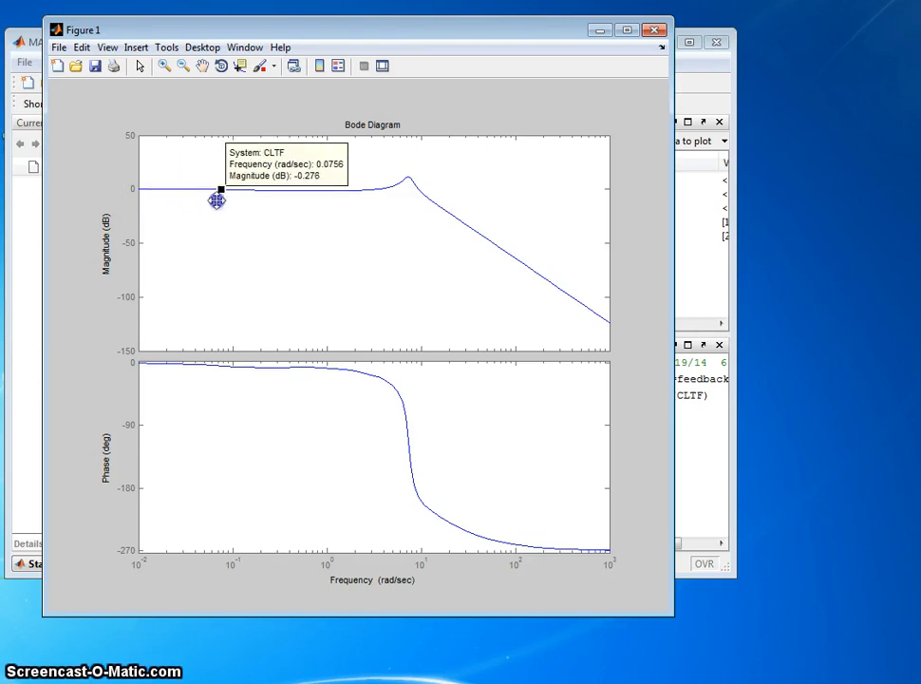
pyautogui.moveTo(217, 199); pyautogui.dragTo(262, 200)
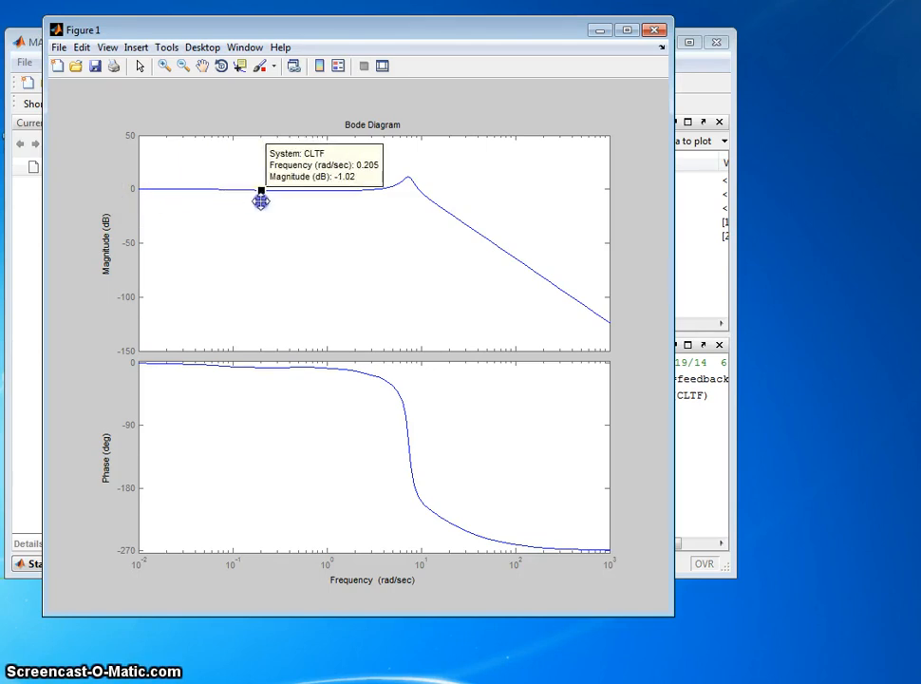
pyautogui.moveTo(262, 198); pyautogui.dragTo(300, 197)
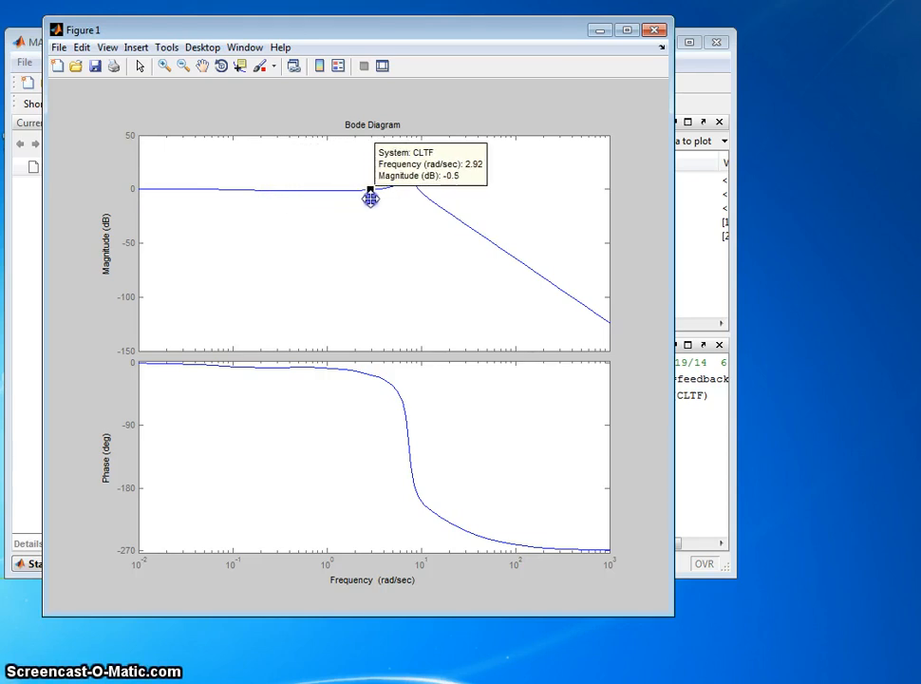
# Move the data tip over the magnitude peak and past it toward the -3 dB region.
pyautogui.moveTo(370, 190); pyautogui.dragTo(407, 182)
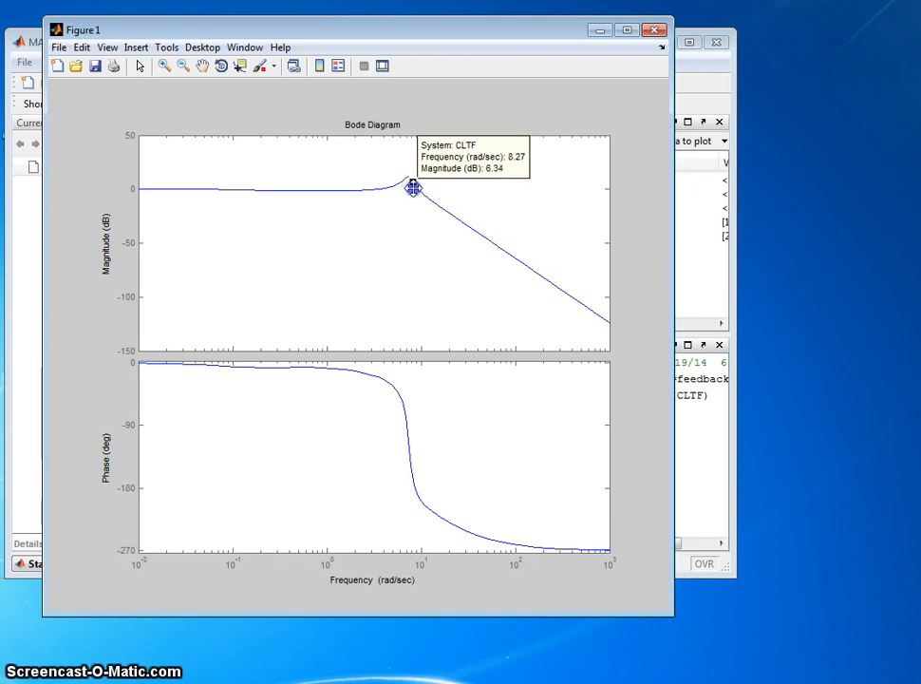
pyautogui.moveTo(414, 188); pyautogui.dragTo(416, 192)
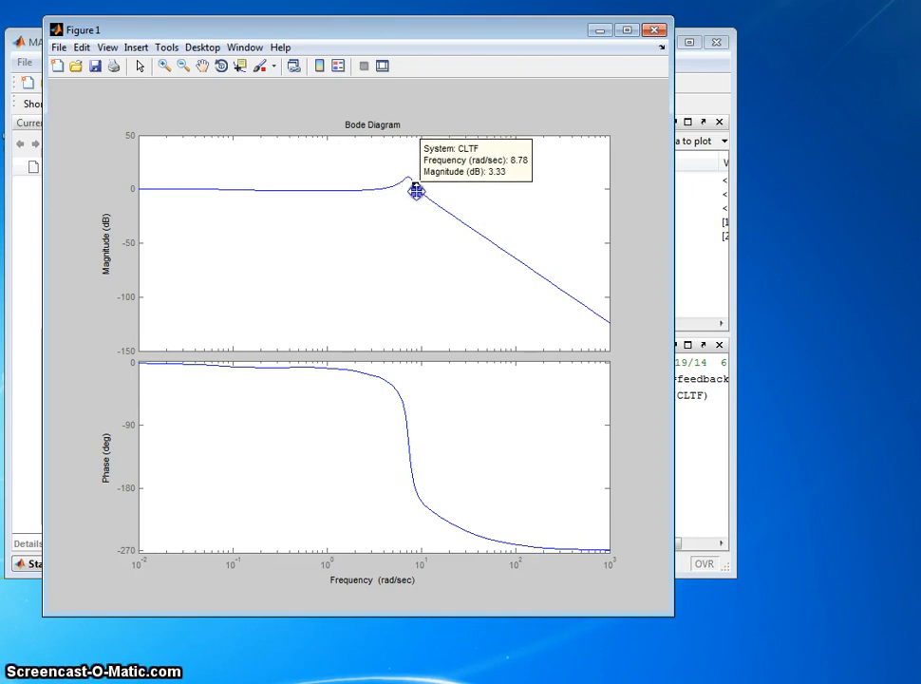
pyautogui.moveTo(416, 190); pyautogui.dragTo(418, 192)
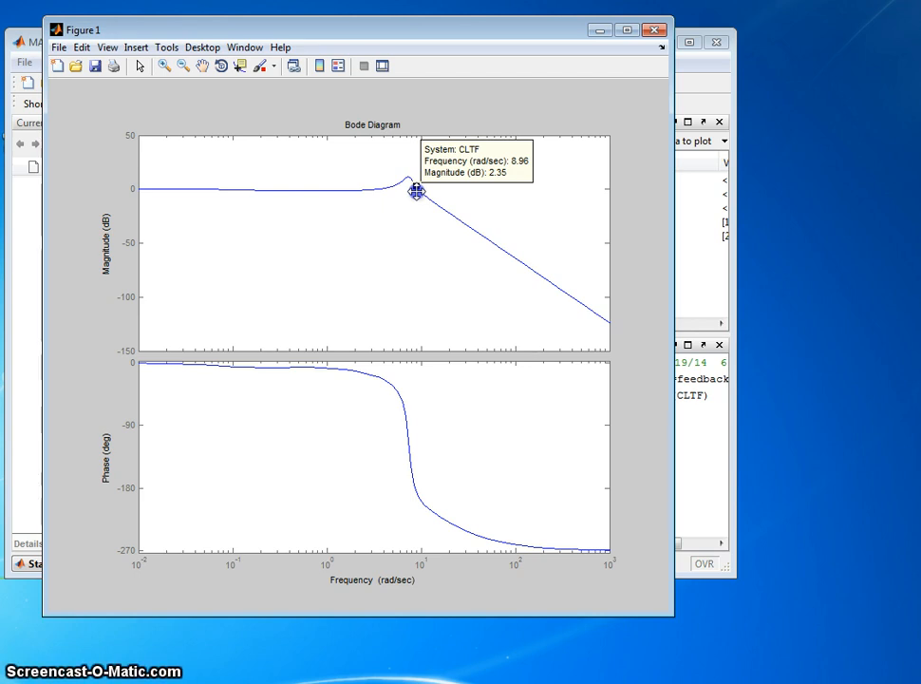
pyautogui.moveTo(416, 192); pyautogui.dragTo(422, 195)
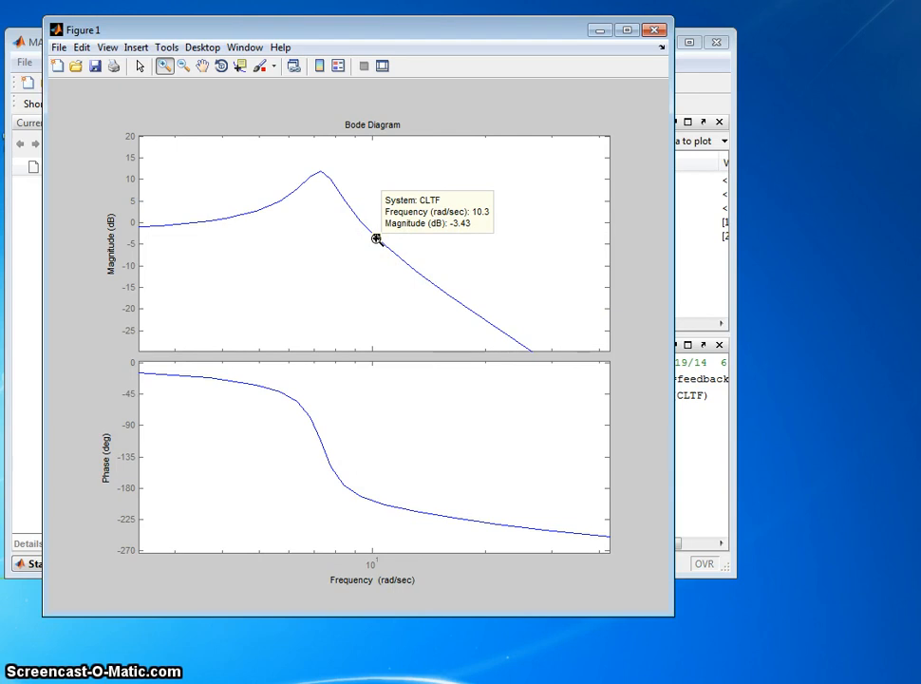
# Zoom in near 10 rad/sec so the data tip reads 10.2 rad/sec at -3.01 dB.
pyautogui.click(168, 64)
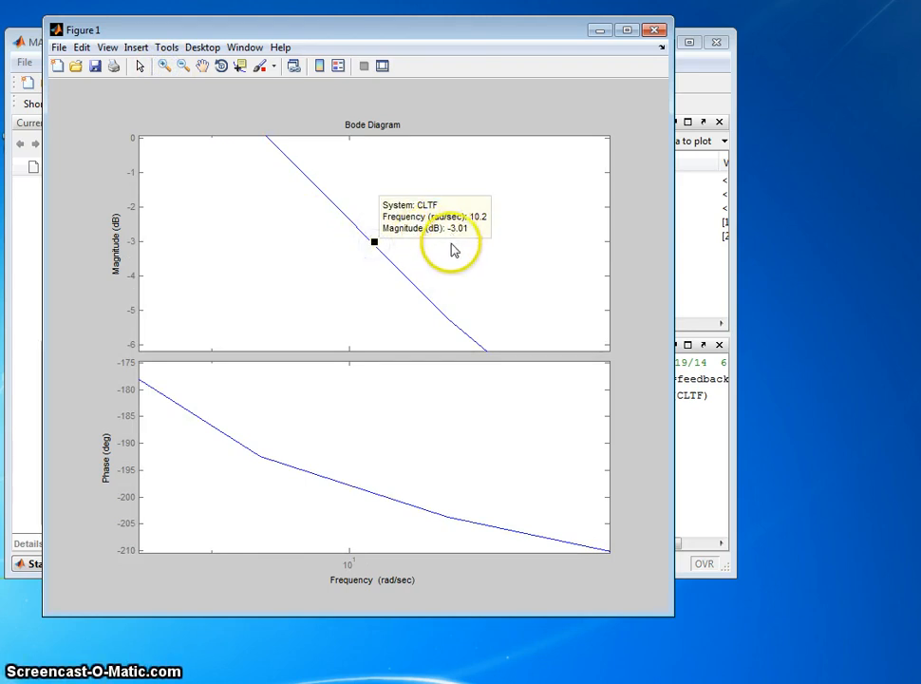
pyautogui.moveTo(453, 264)
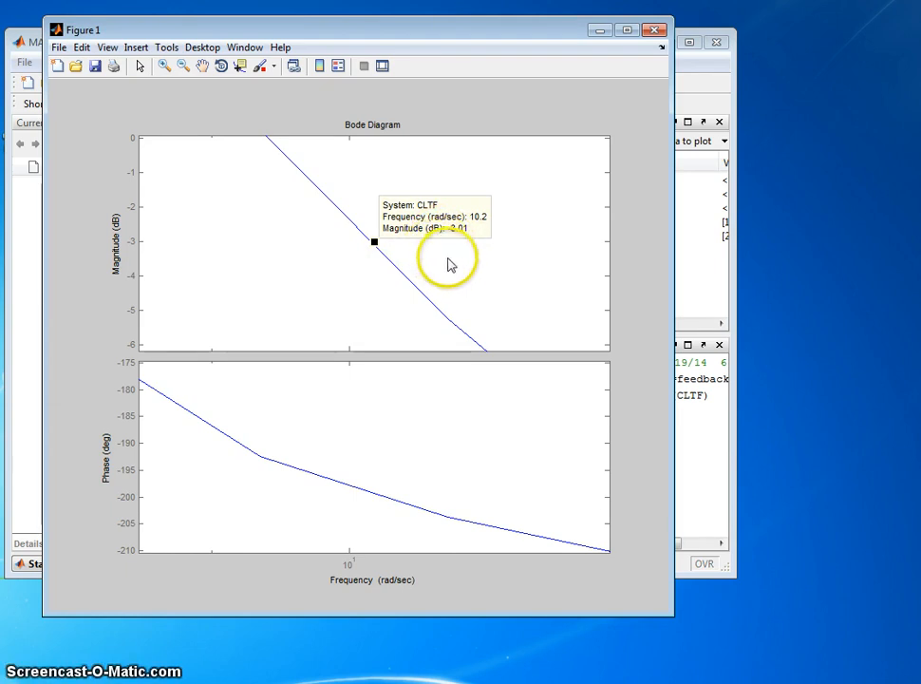
pyautogui.moveTo(392, 258)
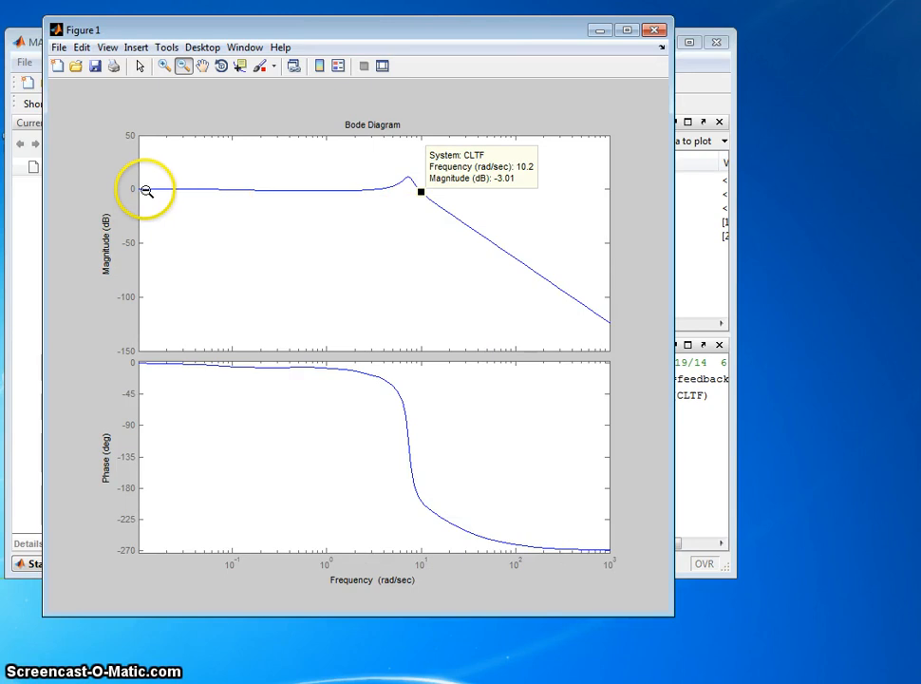
pyautogui.moveTo(467, 206)
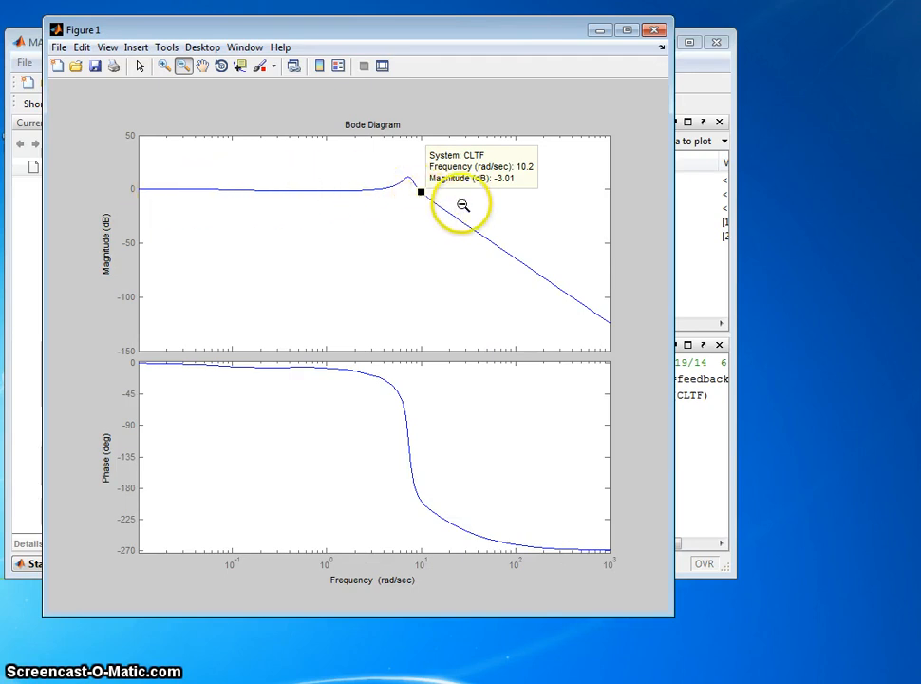
pyautogui.moveTo(524, 179)
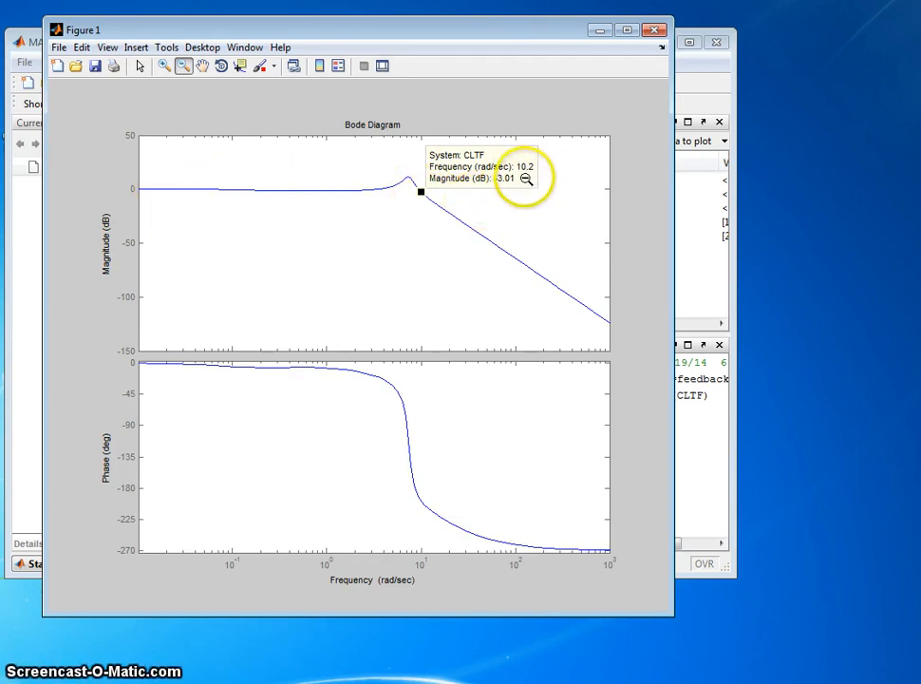
pyautogui.moveTo(492, 217)
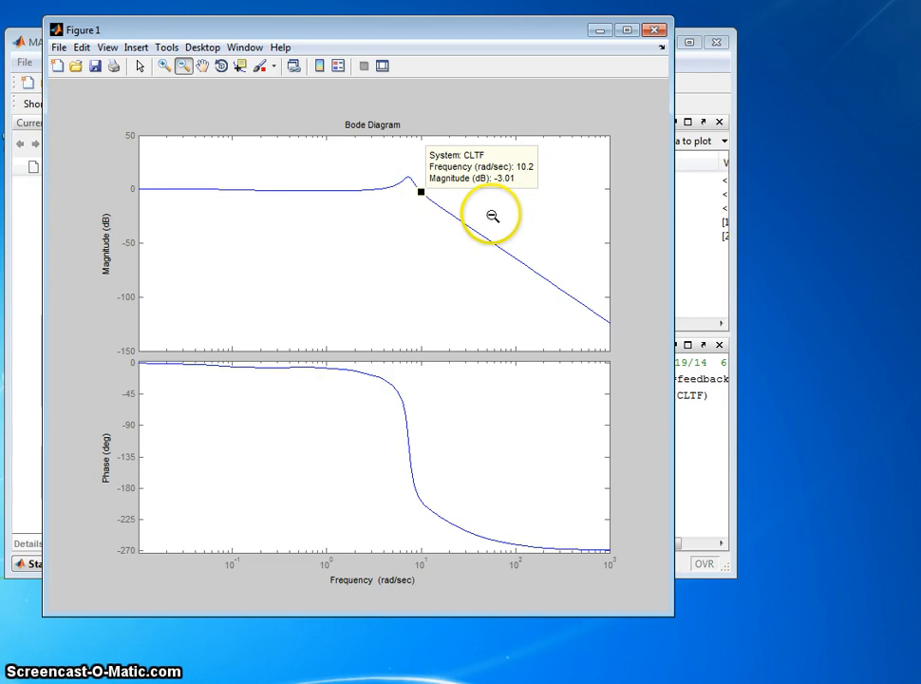
pyautogui.moveTo(513, 186)
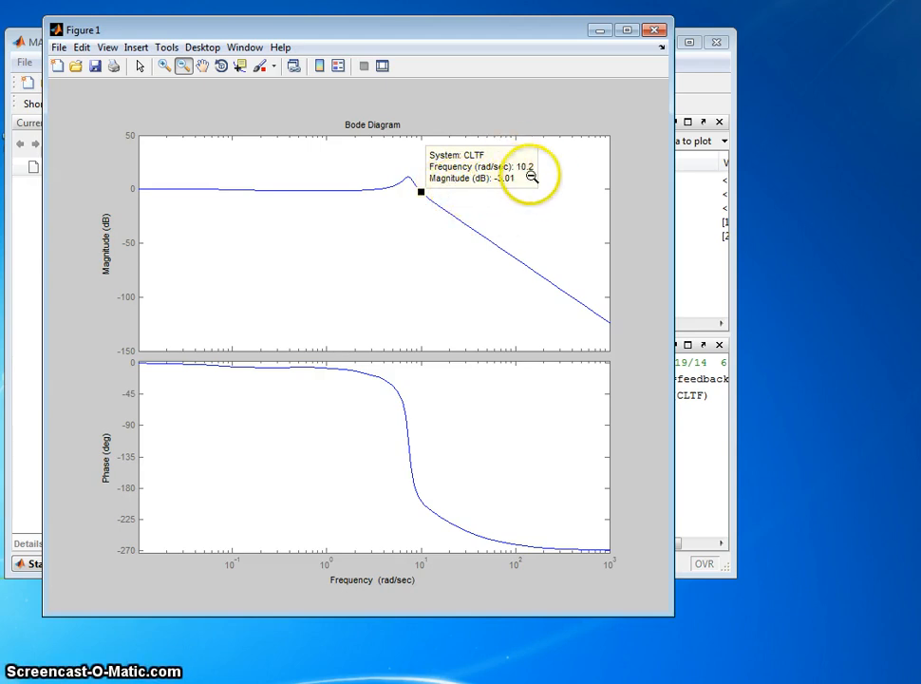
pyautogui.moveTo(473, 253)
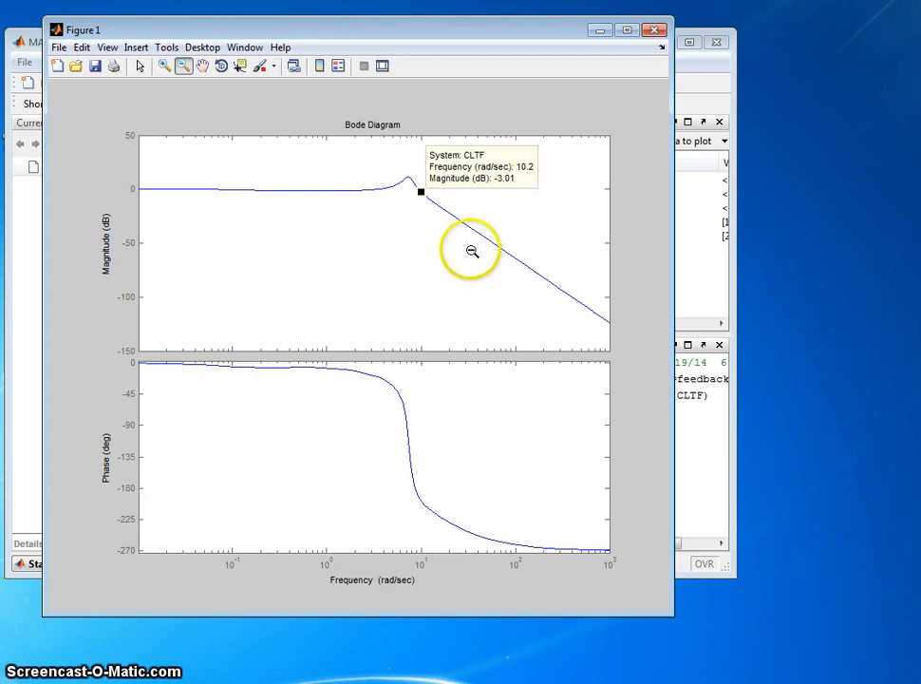
pyautogui.moveTo(464, 261)
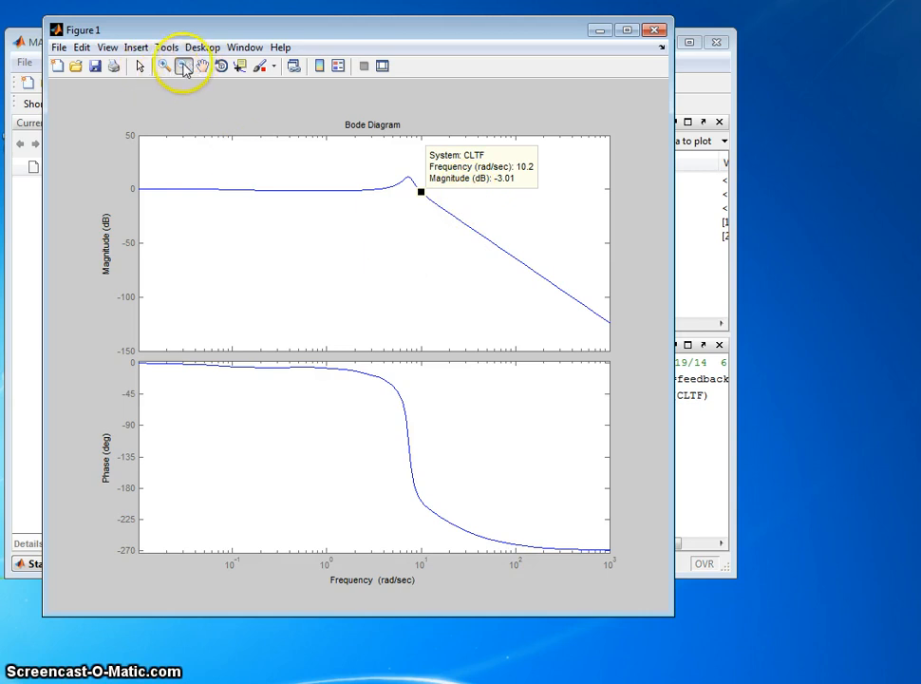
pyautogui.moveTo(342, 238)
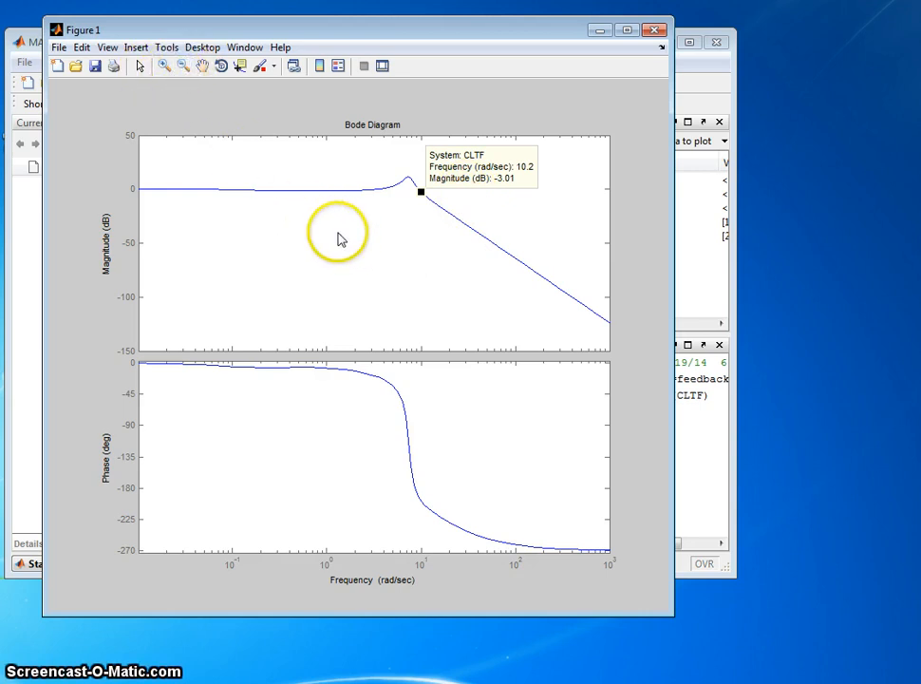
# Add a Peak Response marker showing 11.9 dB peak gain at 7.28 rad/sec.
pyautogui.rightClick(342, 238)
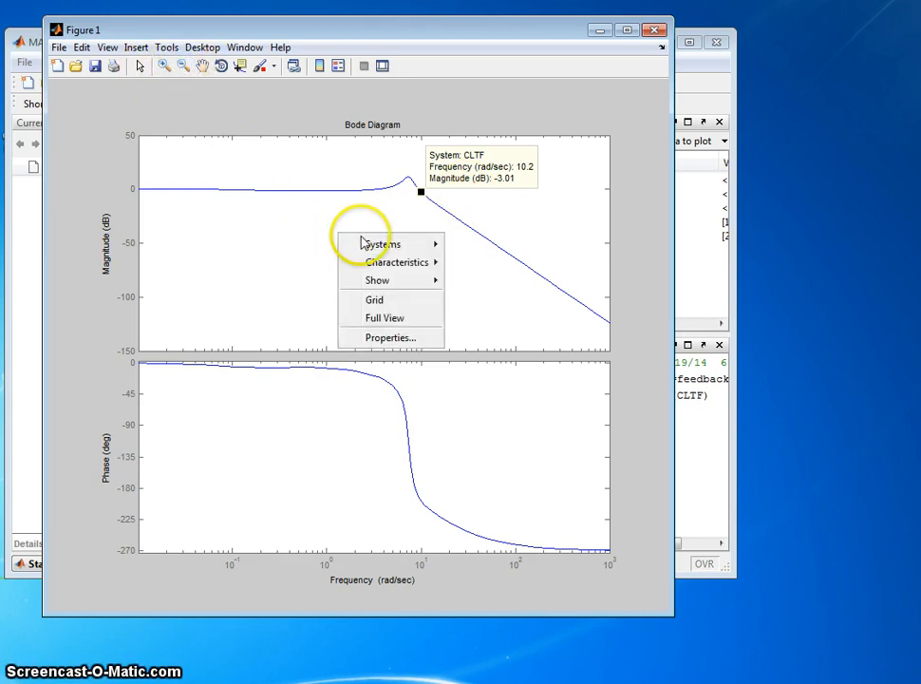
pyautogui.moveTo(397, 262)
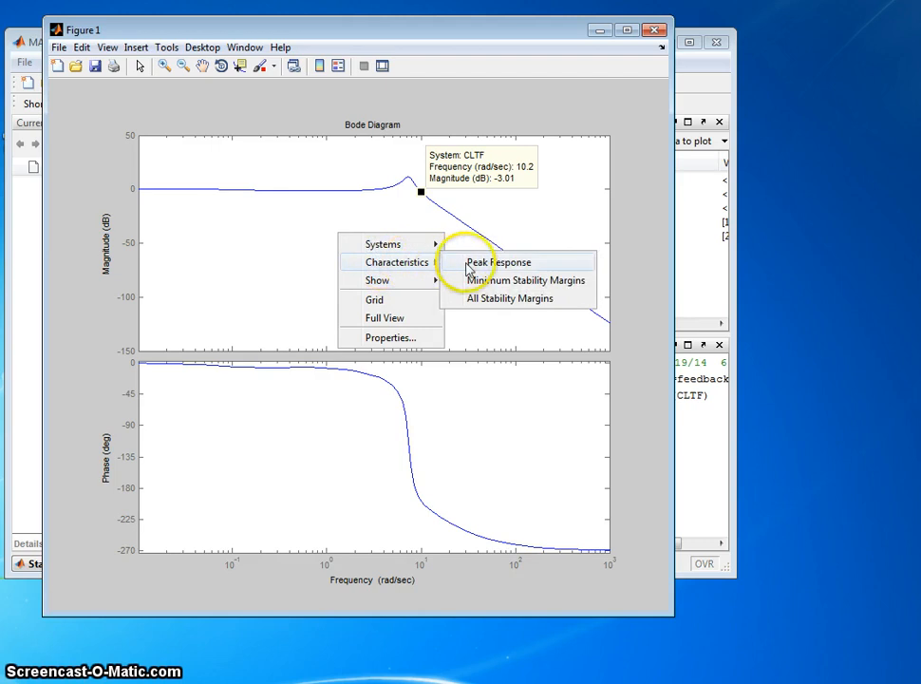
pyautogui.click(505, 263)
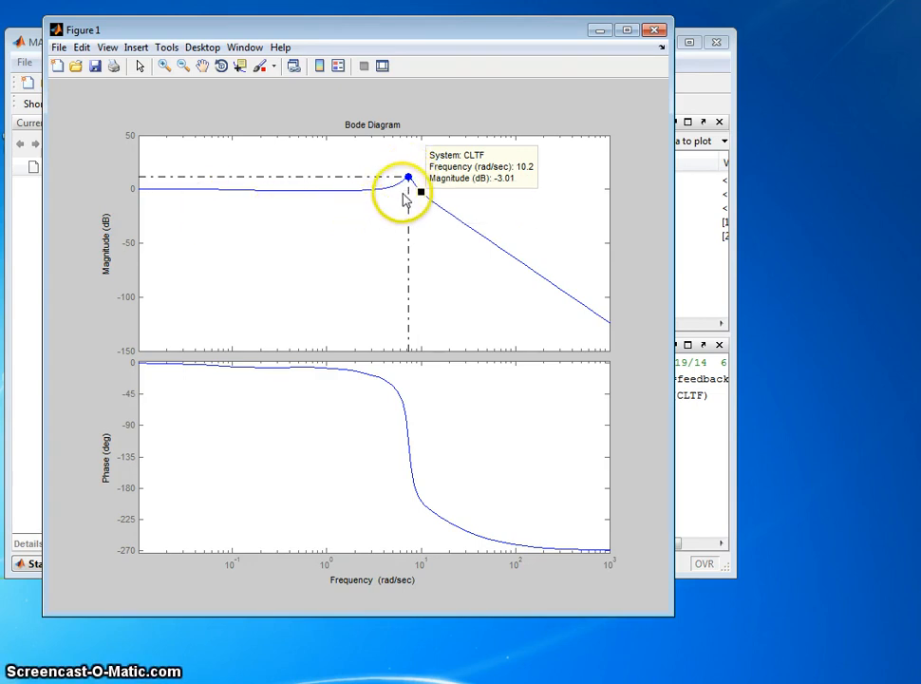
pyautogui.click(407, 177)
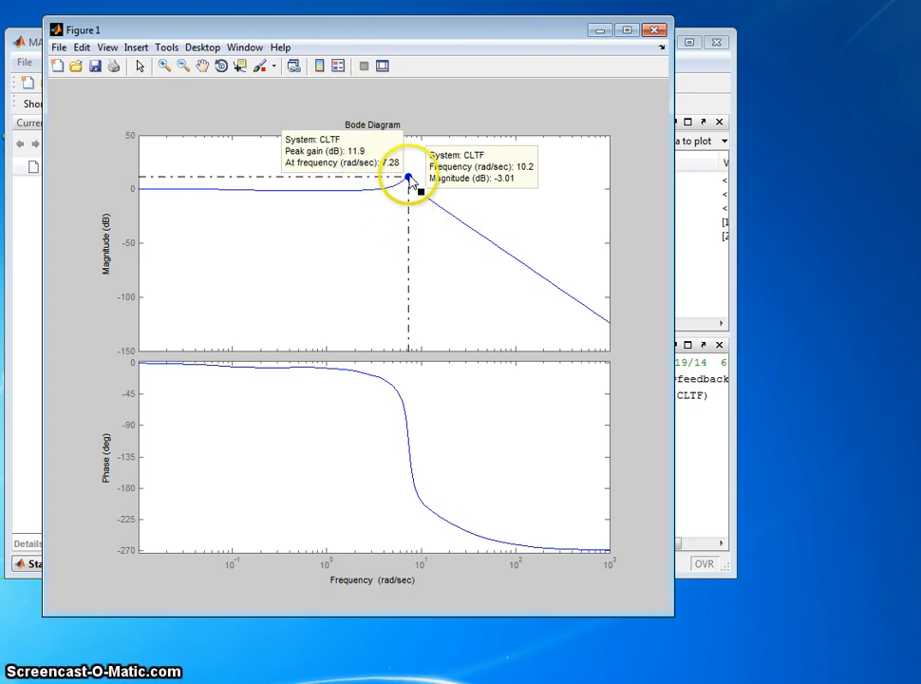
pyautogui.moveTo(210, 186)
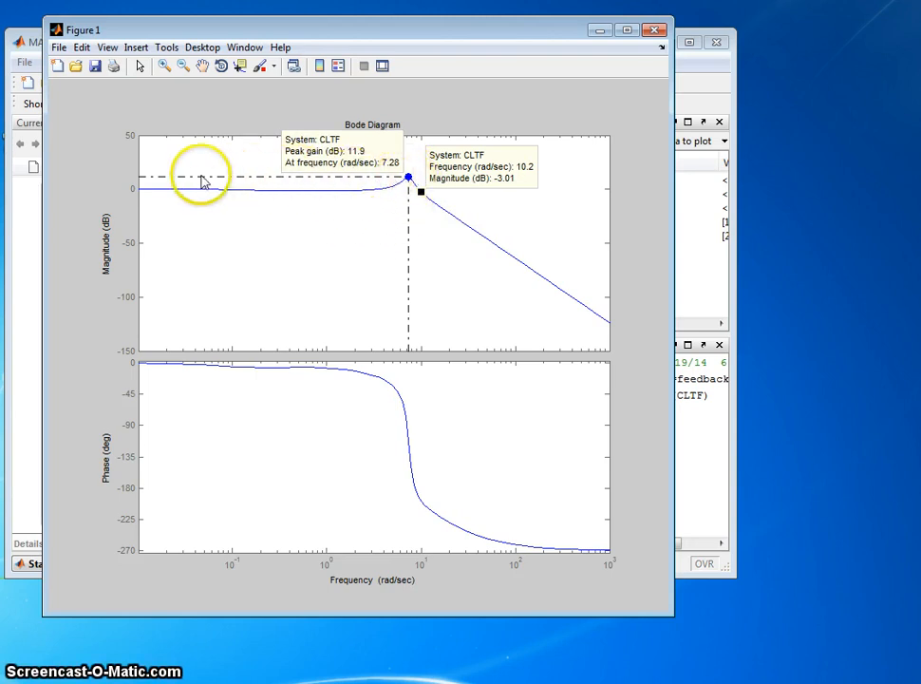
pyautogui.moveTo(349, 190)
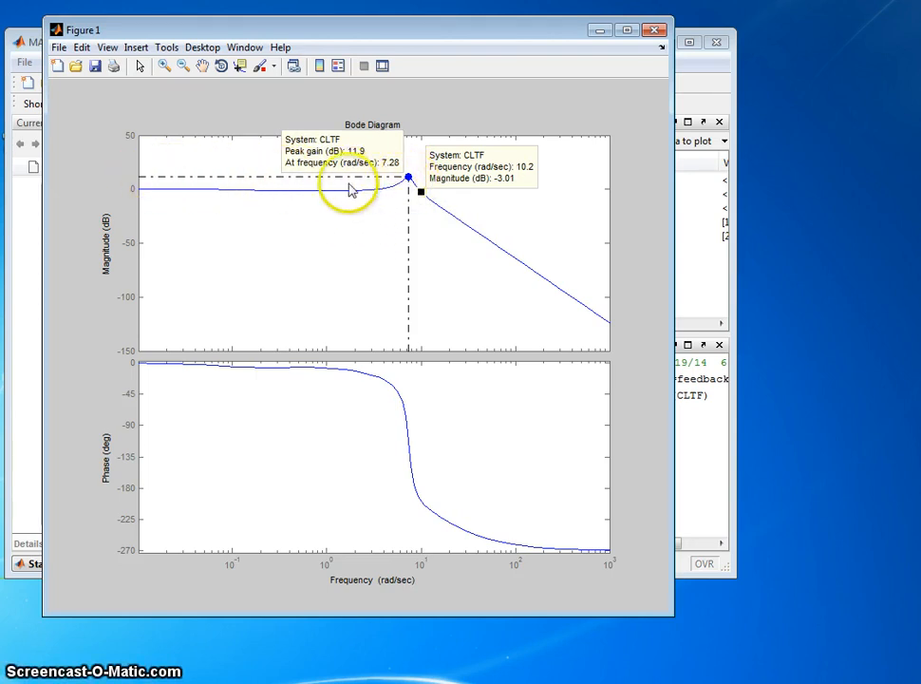
pyautogui.moveTo(301, 164)
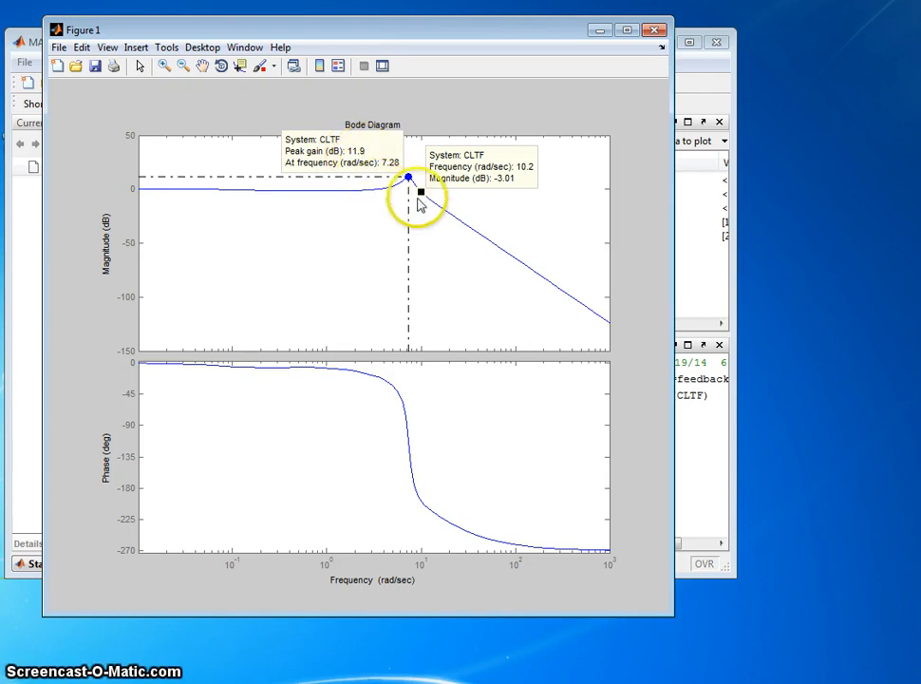
pyautogui.moveTo(532, 179)
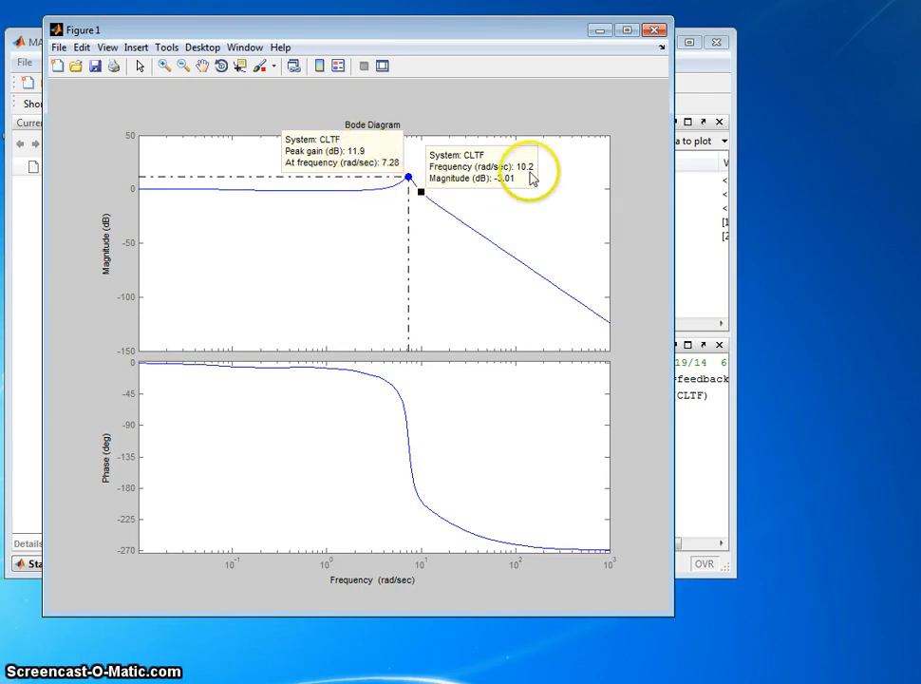